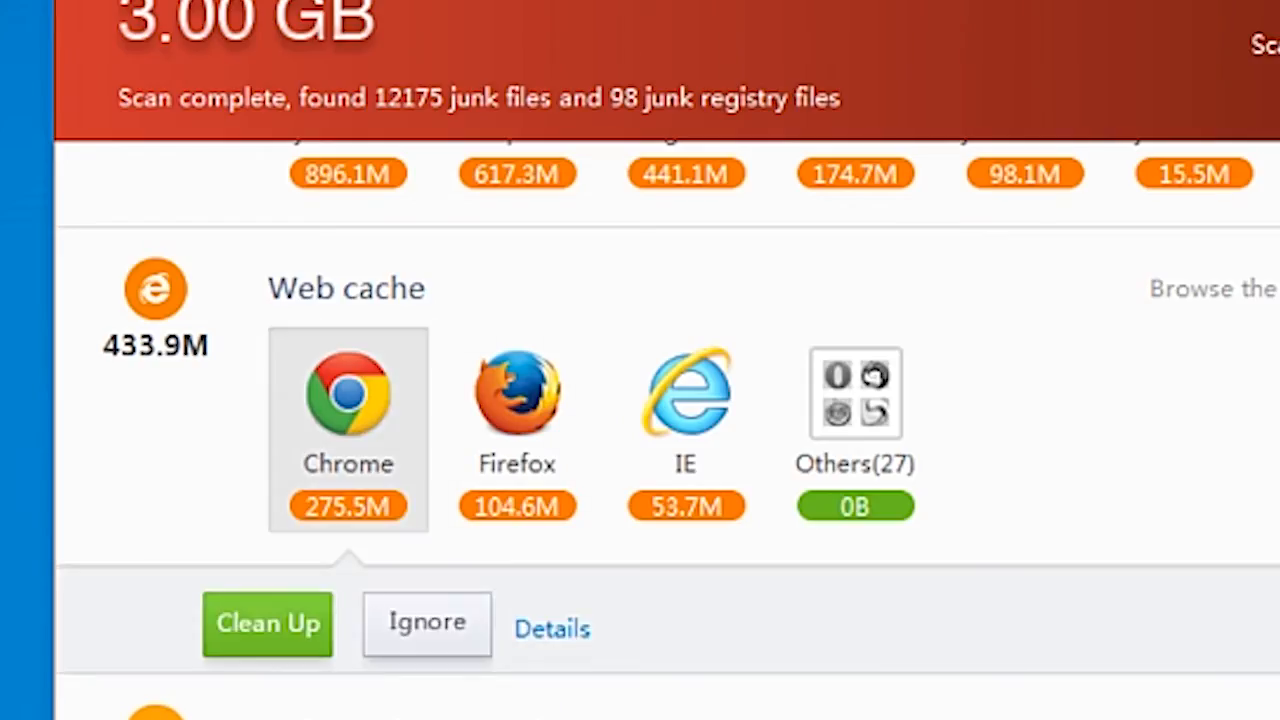
Step: Open the IE web cache junk details and show the BlueStacks-SplitInstaller_native file in File Explorer
{"action": "left_click", "coordinate": [267, 623]}
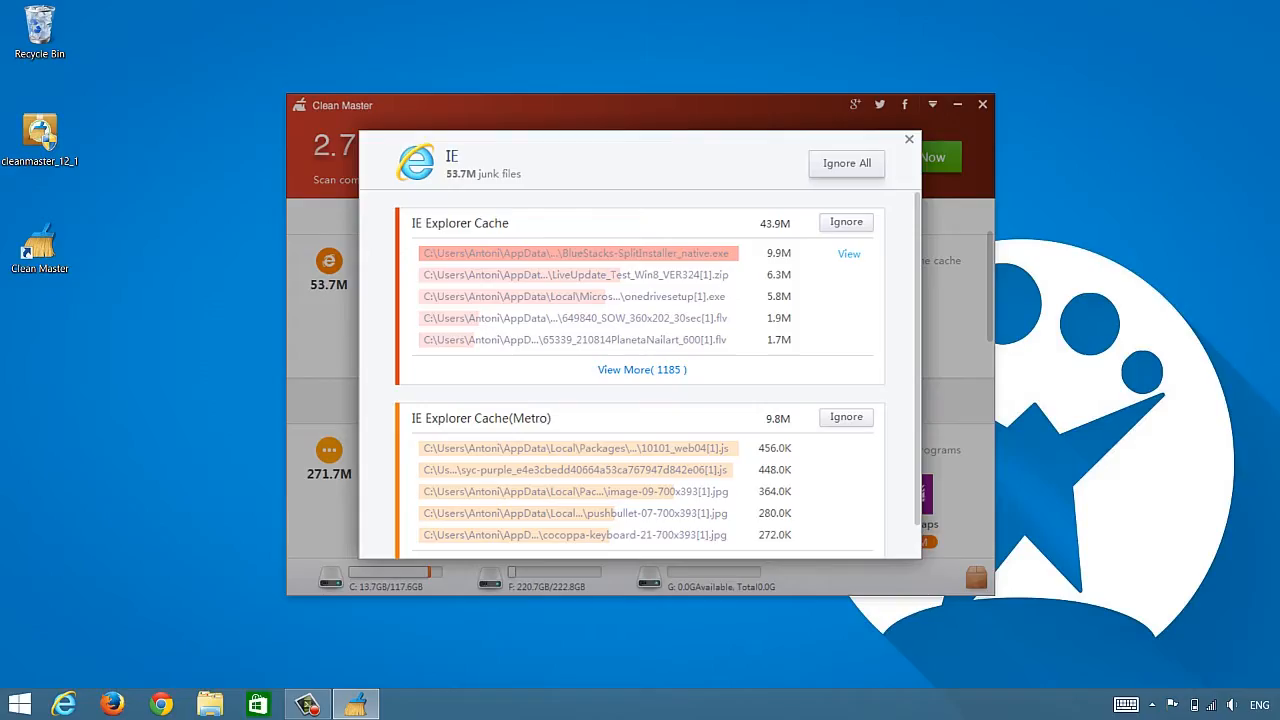
{"action": "left_click", "coordinate": [848, 253]}
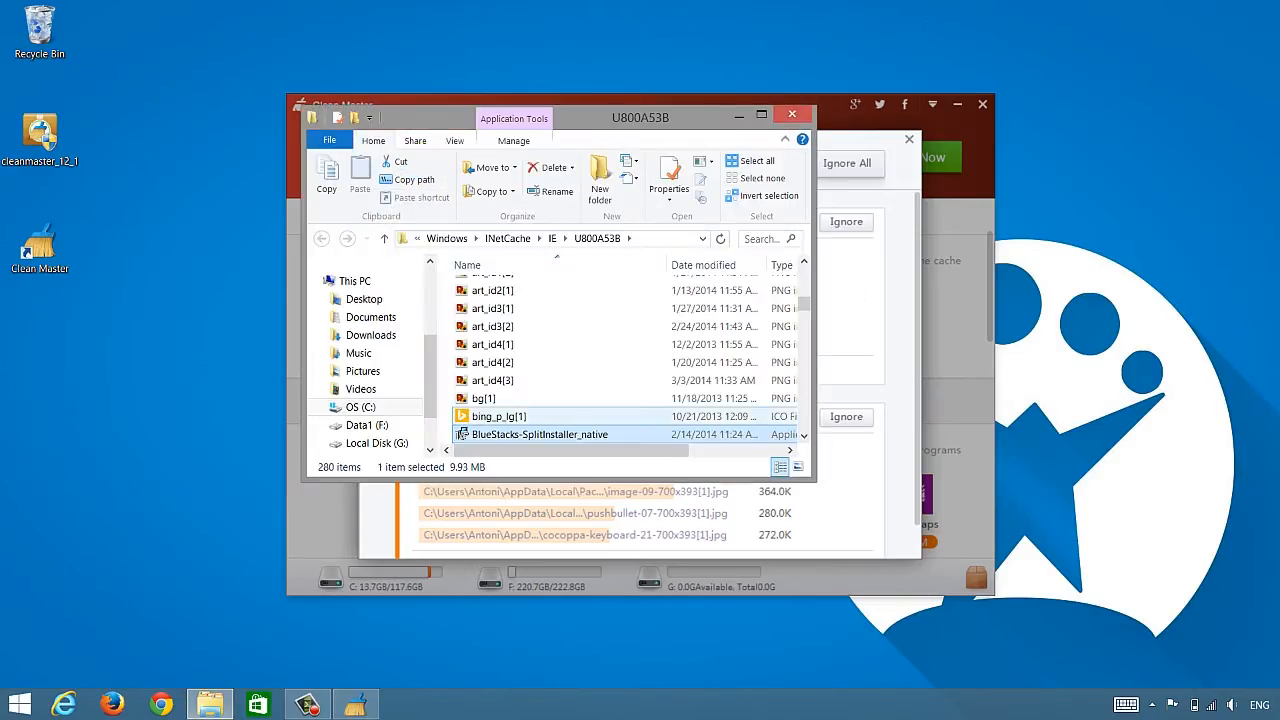